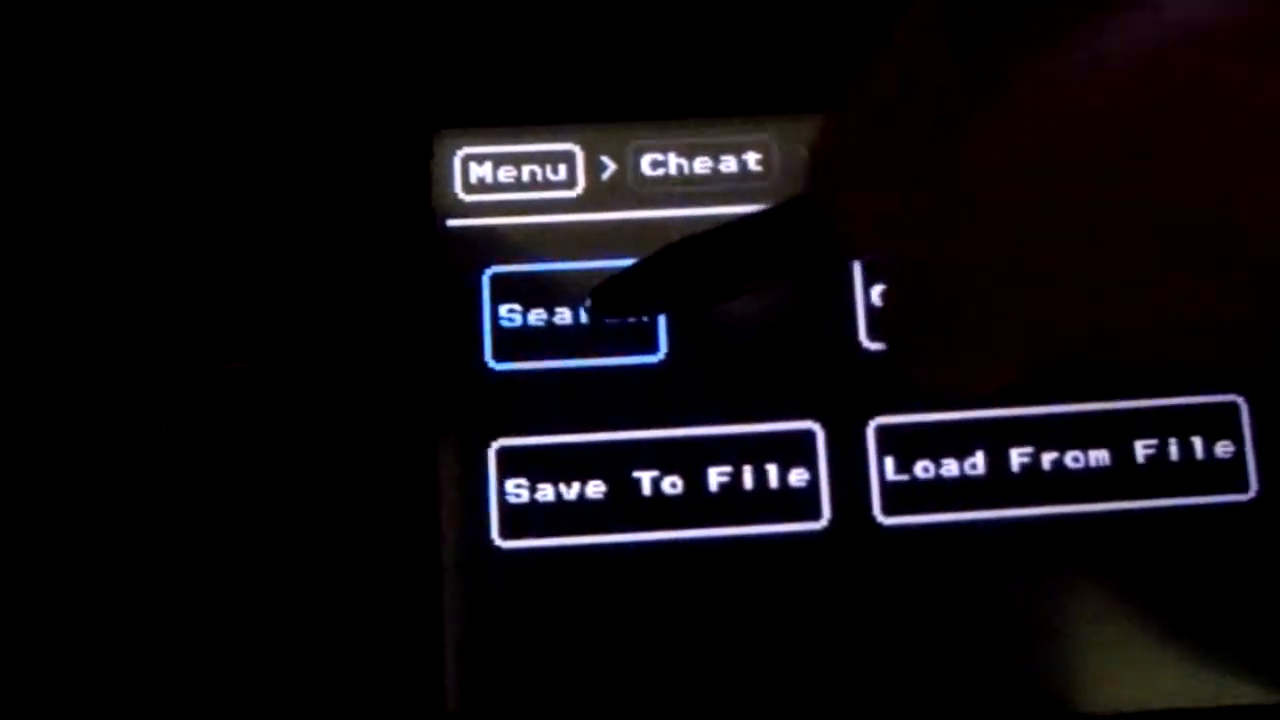
- Show the Cheat List with the three saved entries on addresses 0x68C and 0x68D
{"action": "left_click", "coordinate": [576, 320]}
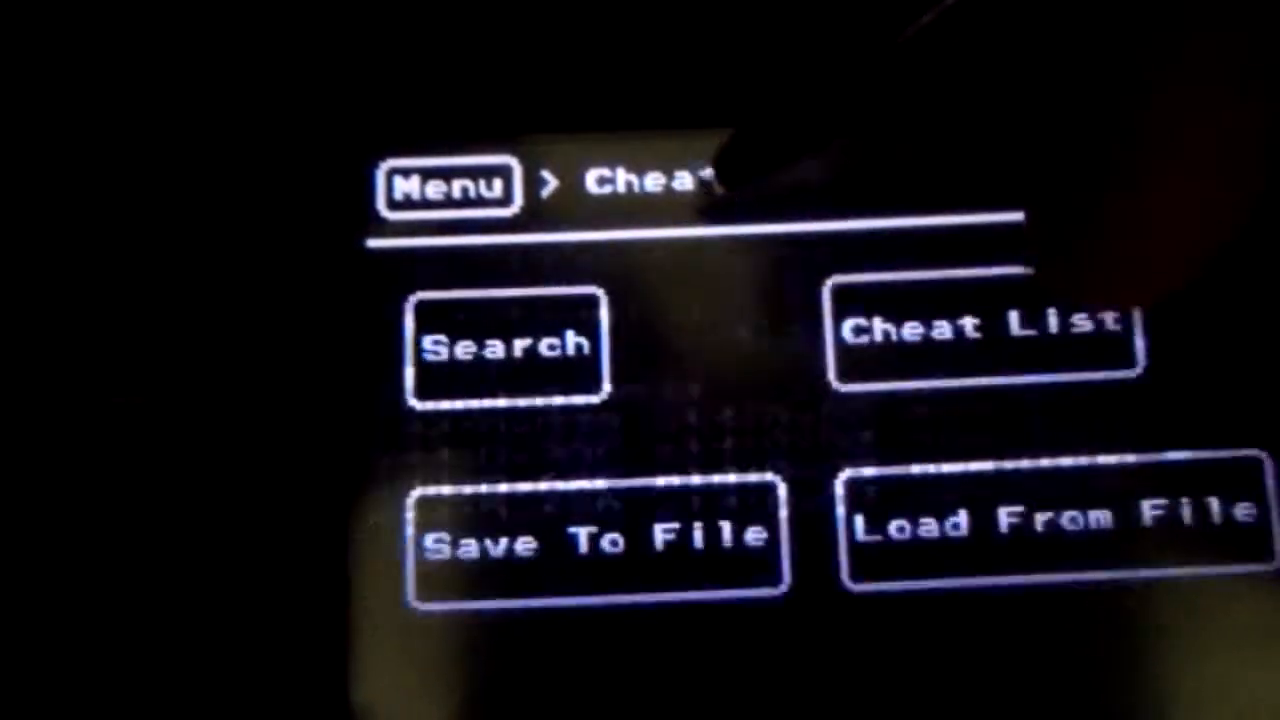
{"action": "left_click", "coordinate": [980, 336]}
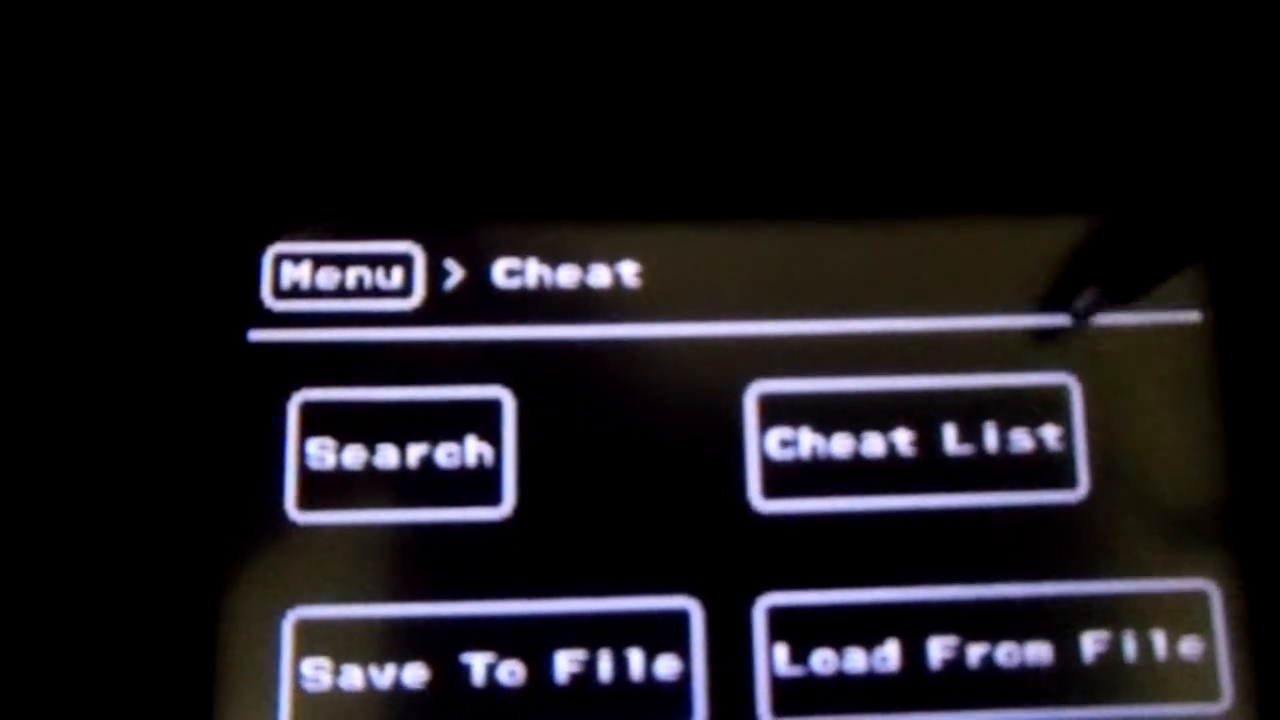
{"action": "left_click", "coordinate": [912, 440]}
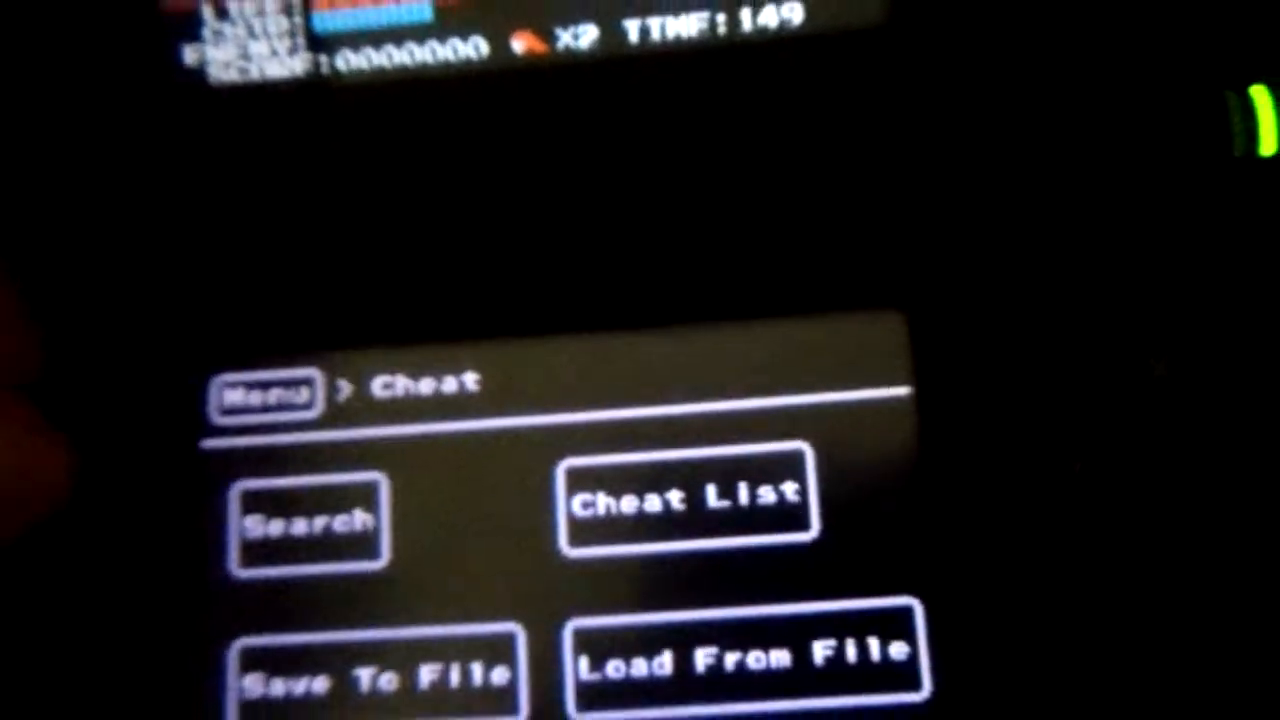
{"action": "left_click", "coordinate": [308, 520]}
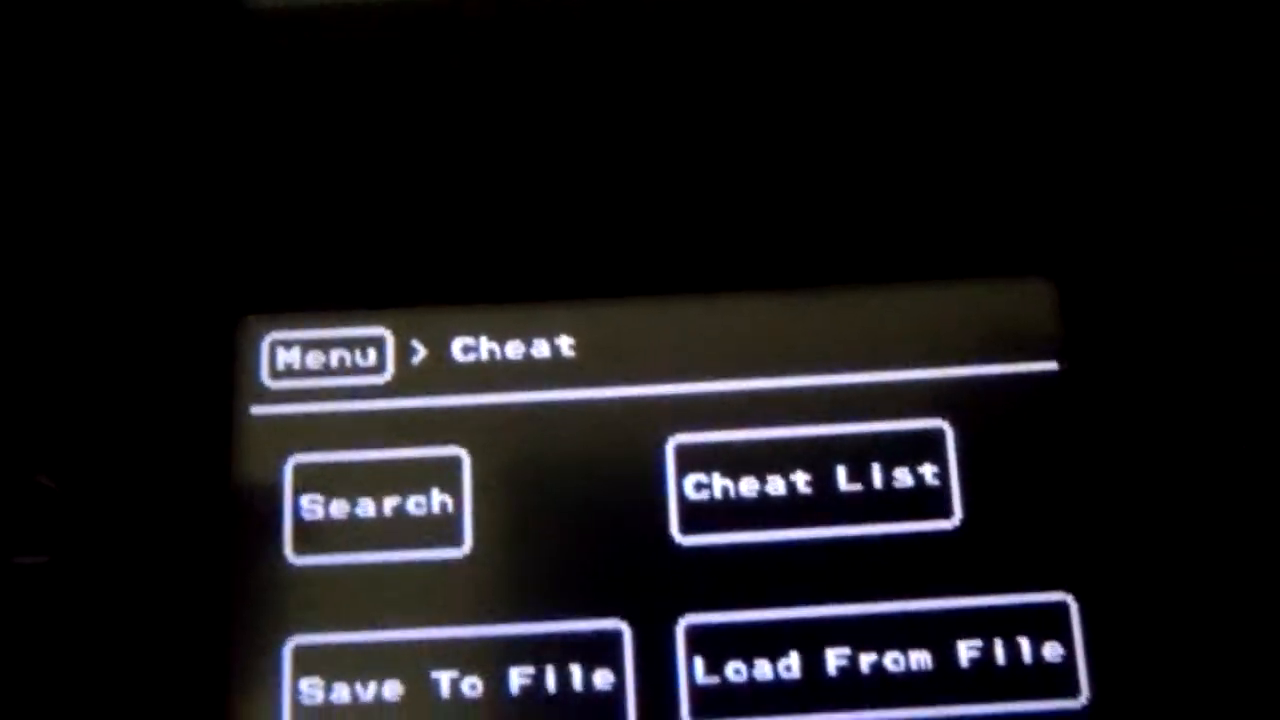
{"action": "left_click", "coordinate": [812, 480]}
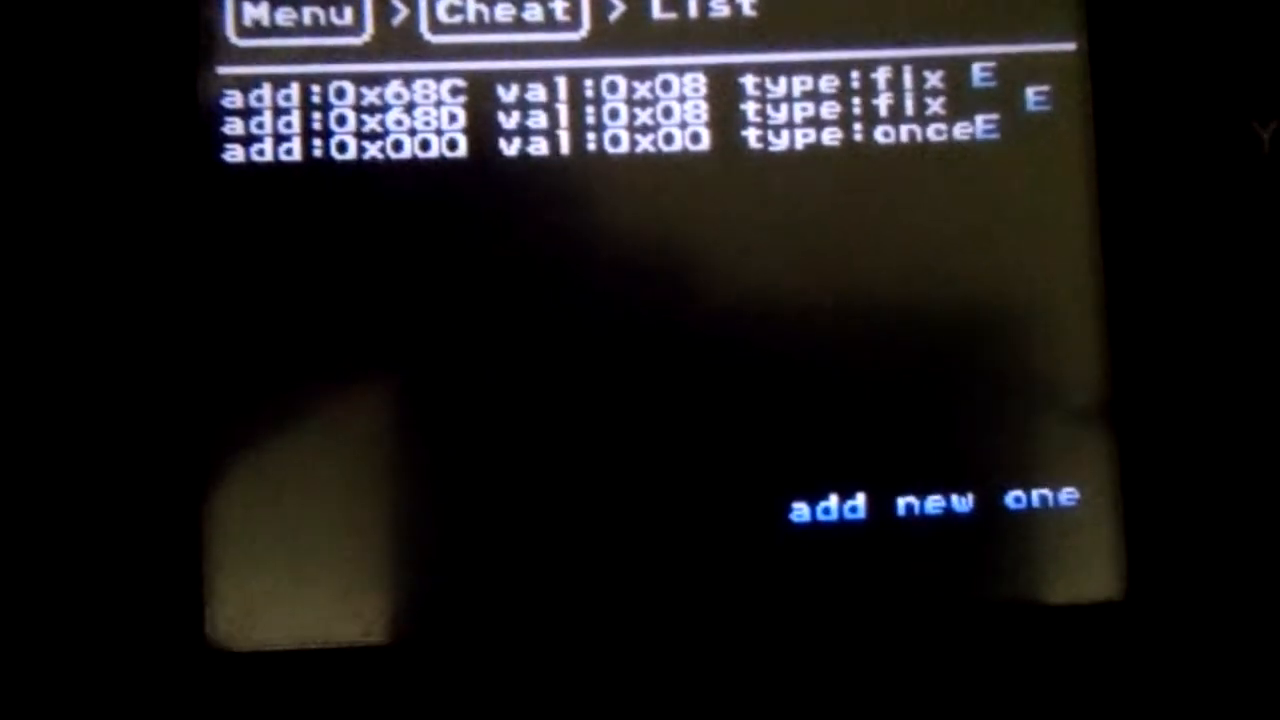
- Create a fourth blank cheat and bring up its address/value/type editor
{"action": "left_click", "coordinate": [930, 504]}
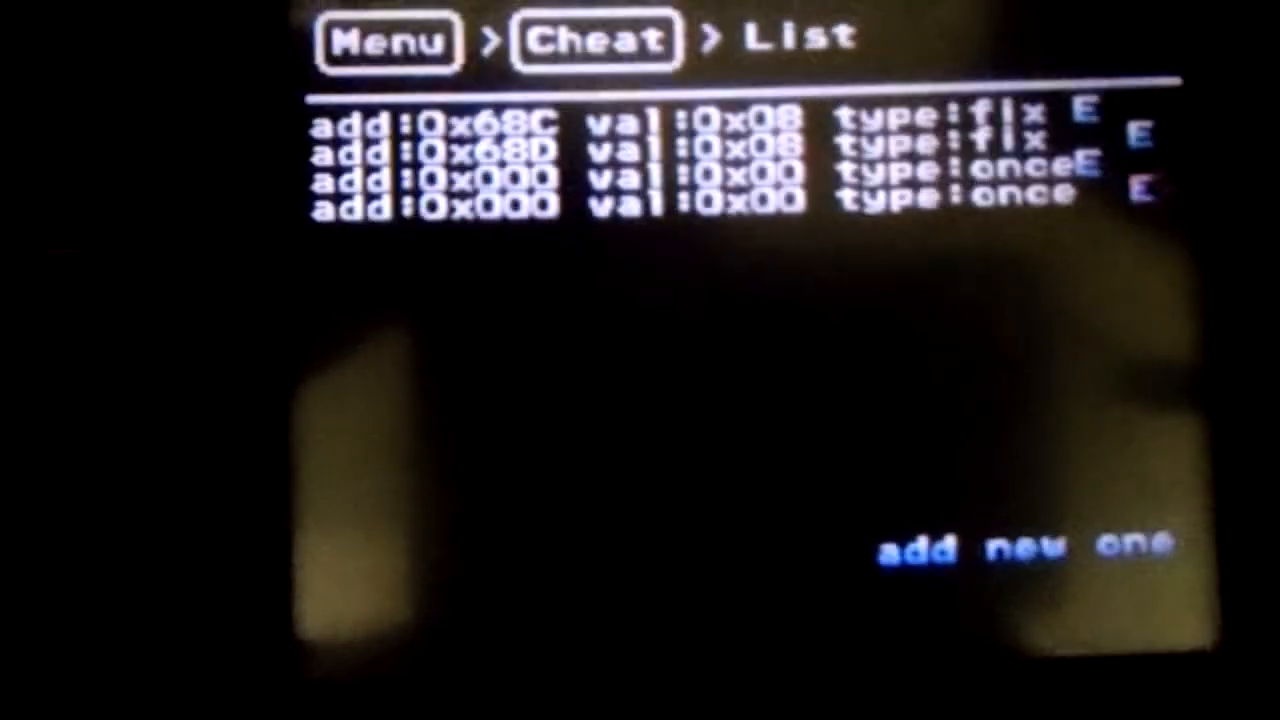
{"action": "left_click", "coordinate": [1020, 548]}
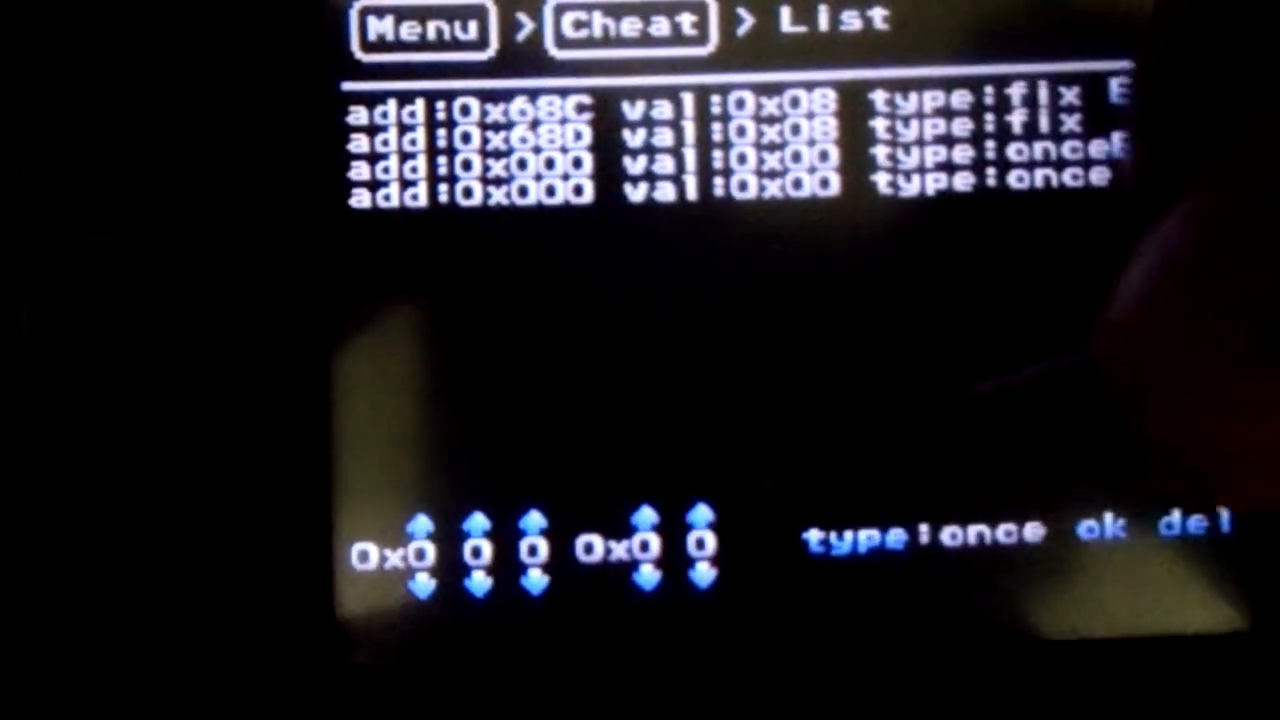